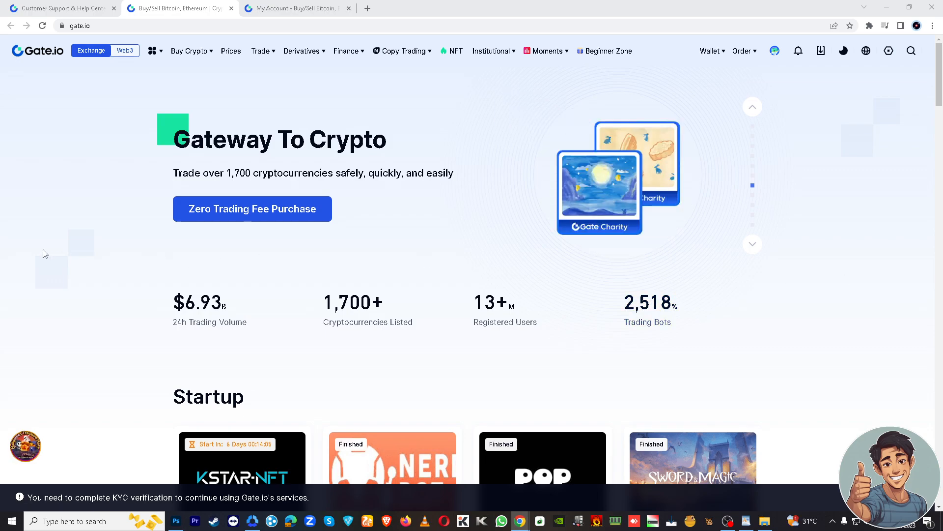
# Switch to the My Account tab showing Security Settings and password management
pyautogui.scroll(-3)
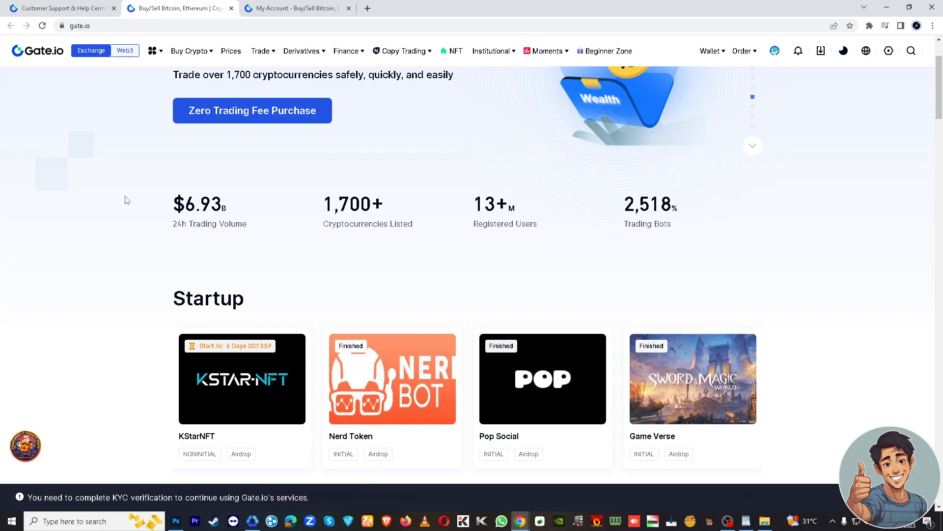
pyautogui.click(303, 8)
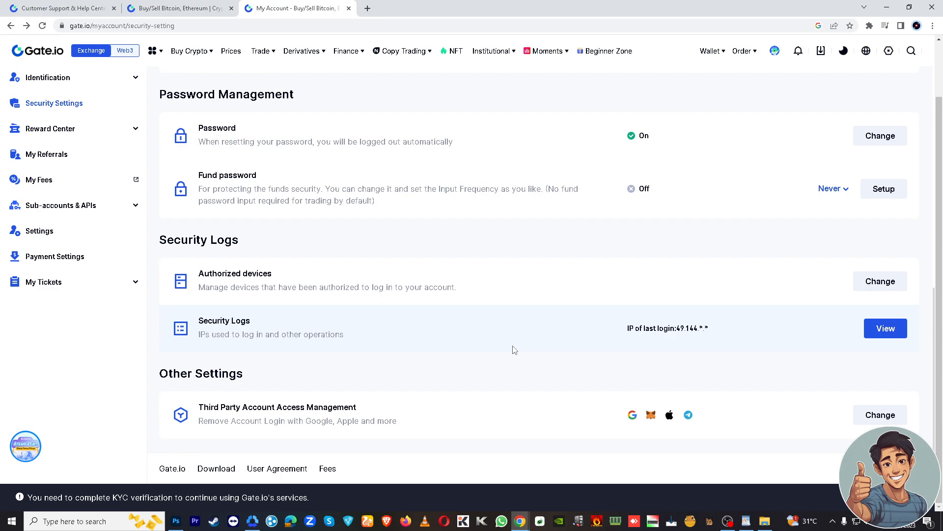
pyautogui.moveTo(301, 141)
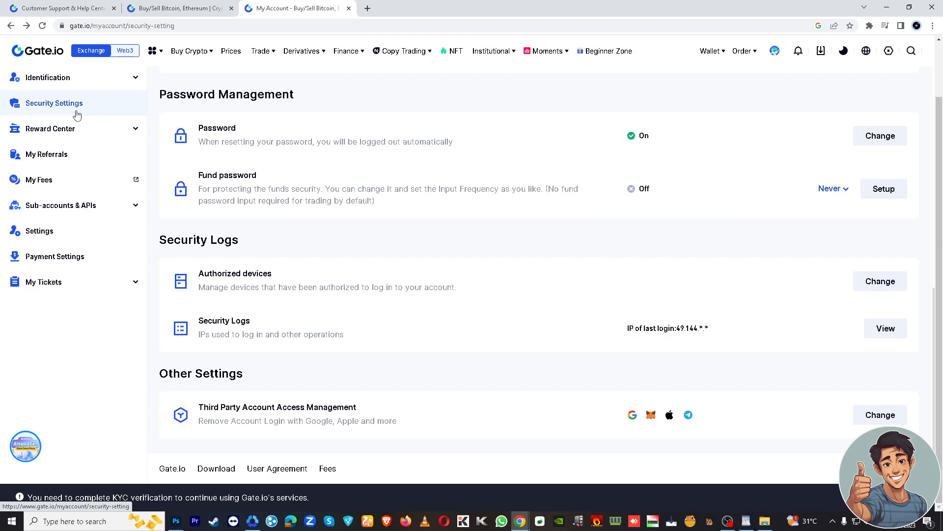
pyautogui.moveTo(428, 324)
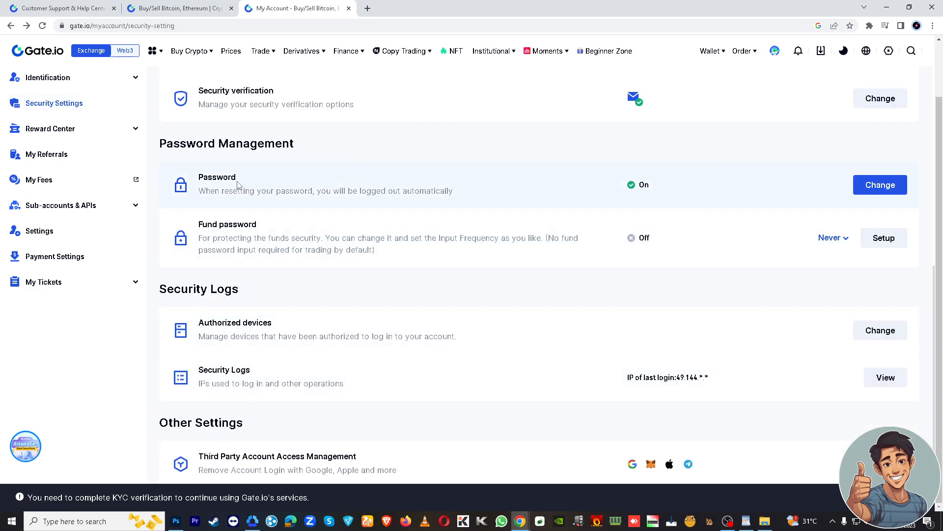
pyautogui.moveTo(355, 152)
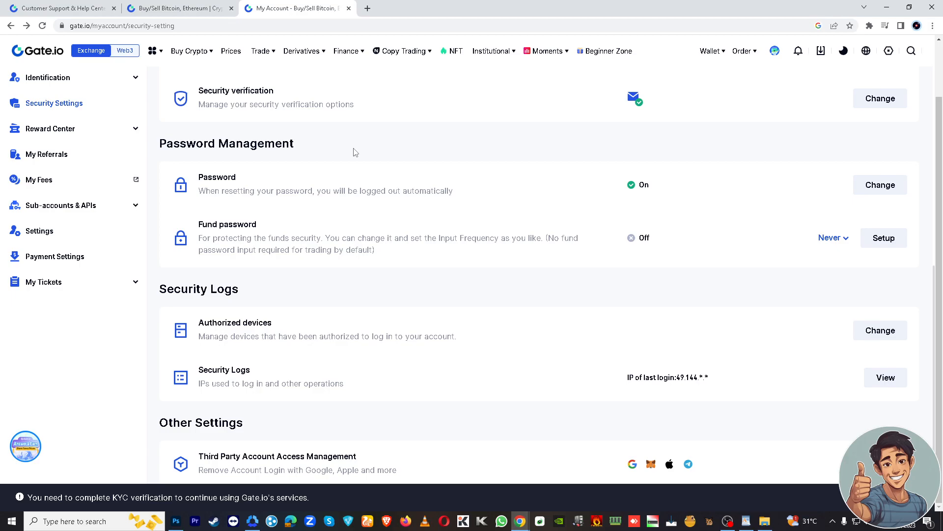
pyautogui.moveTo(241, 233)
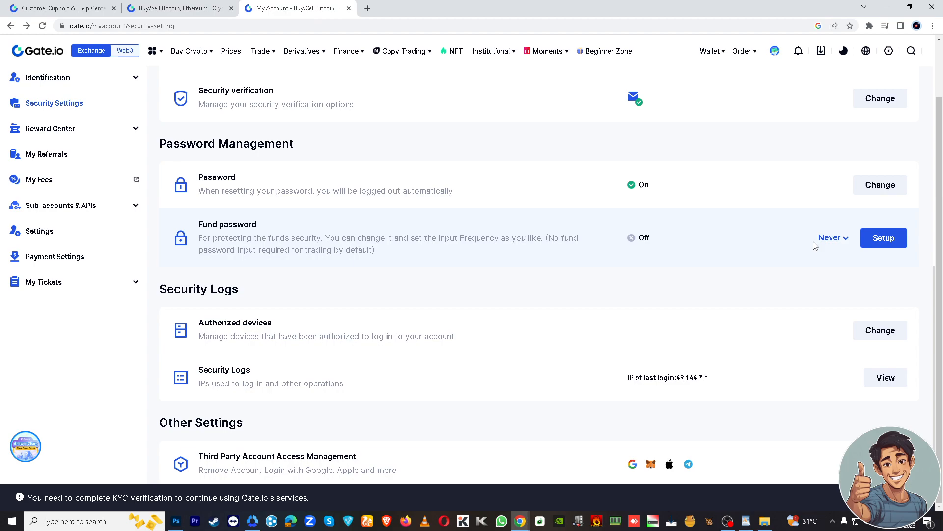
# Choose Setup beside the Fund password entry, currently shown as off
pyautogui.click(833, 238)
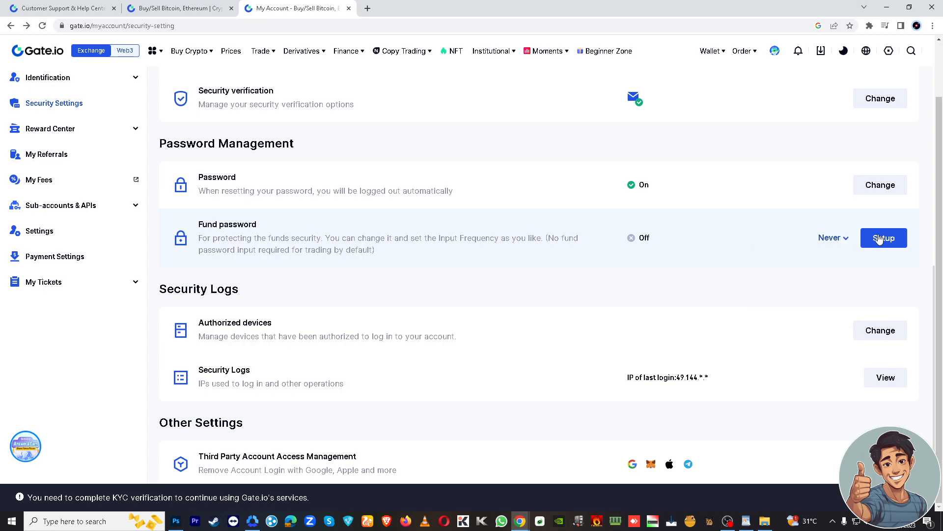
pyautogui.click(884, 238)
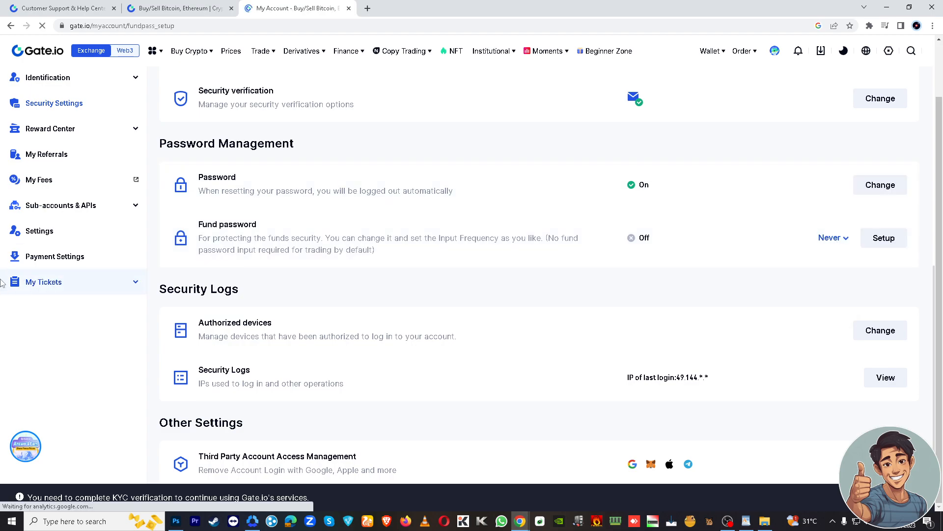
# Open the fund password form, then switch to the Help Center reset guide tab
pyautogui.click(884, 238)
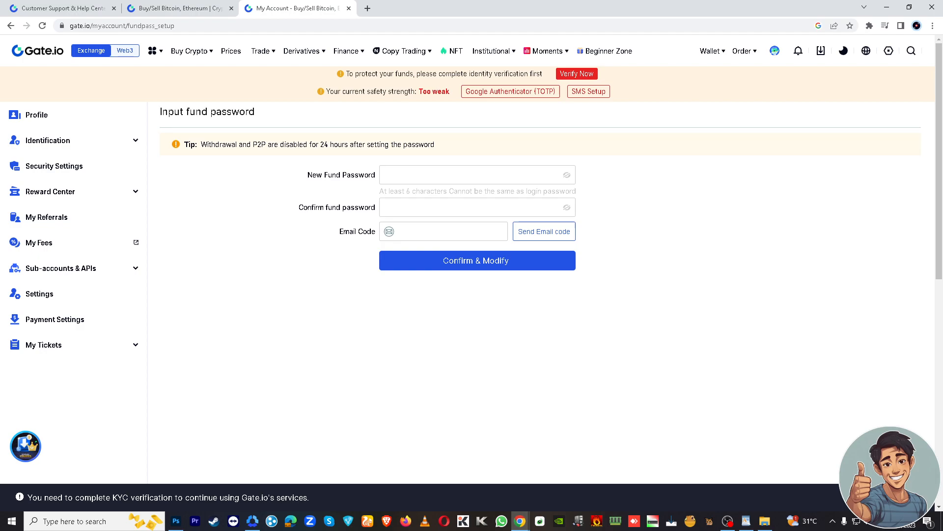
pyautogui.moveTo(337, 189)
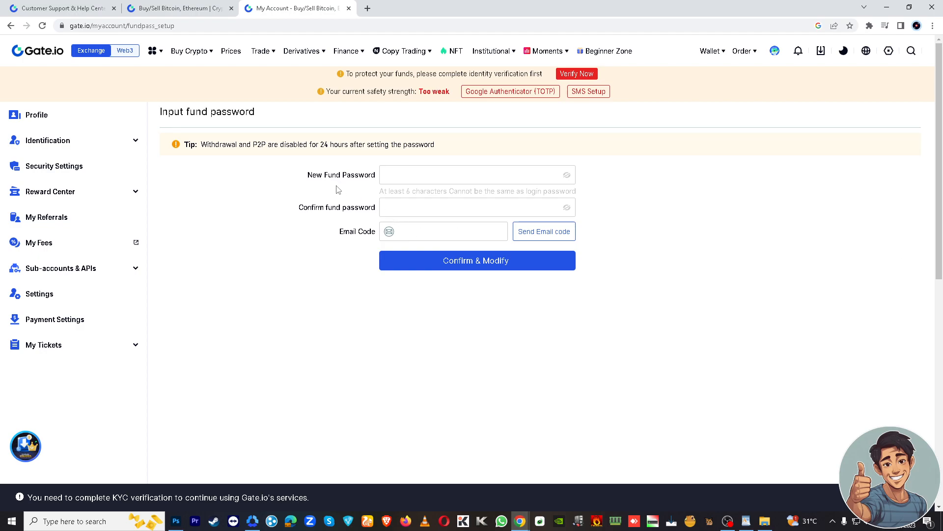
pyautogui.moveTo(356, 137)
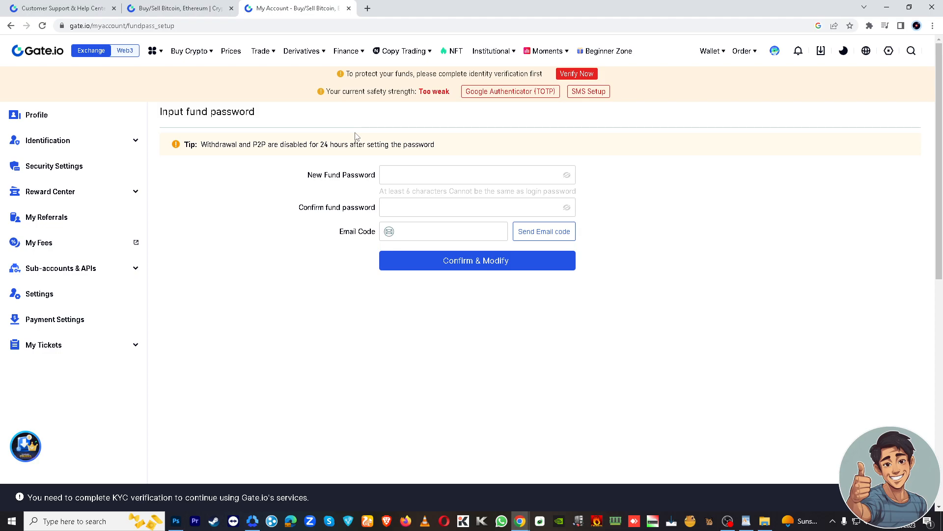
pyautogui.moveTo(273, 257)
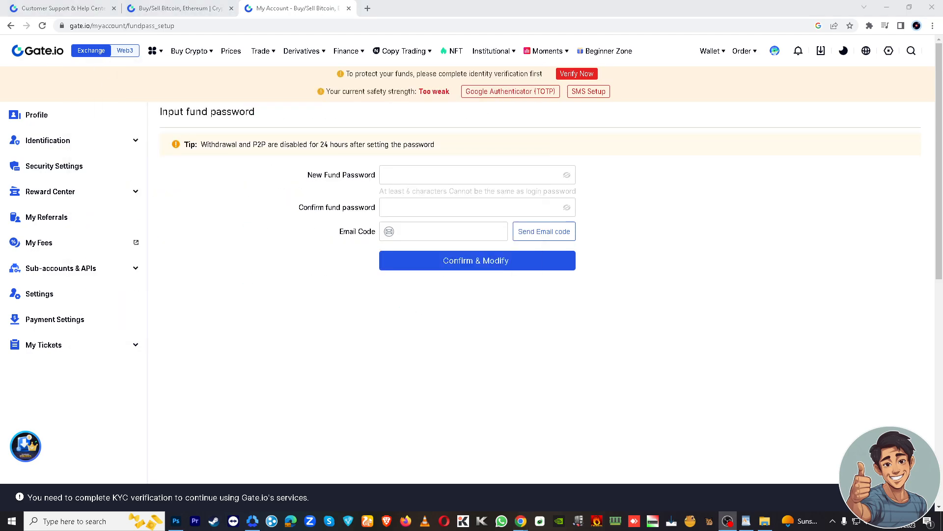
pyautogui.moveTo(313, 3)
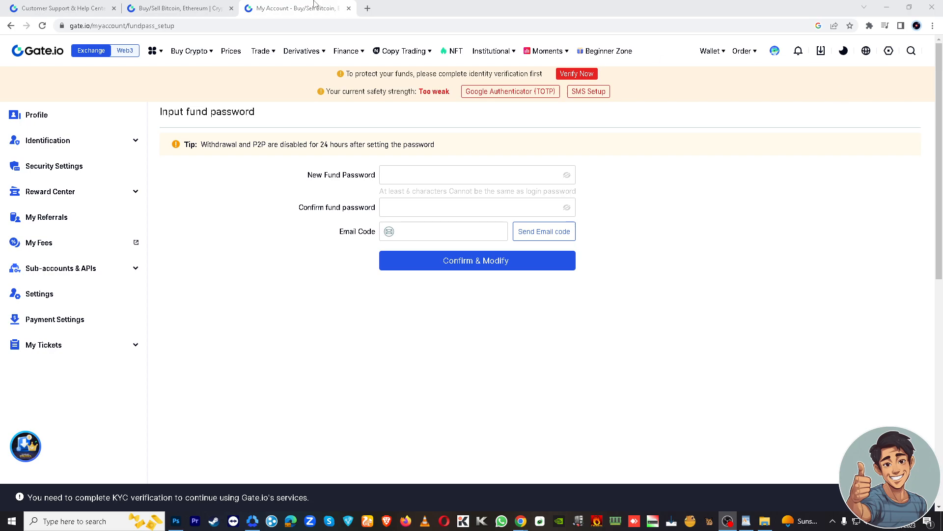
pyautogui.click(54, 9)
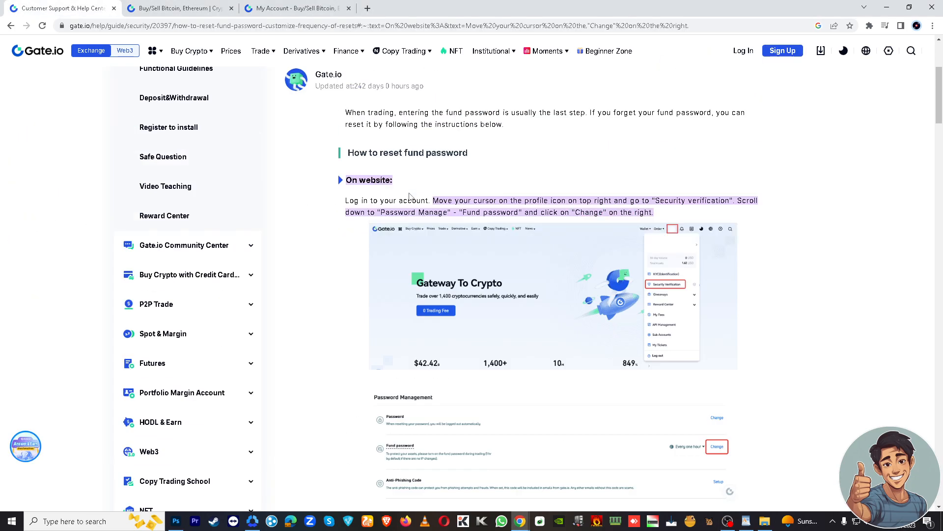
pyautogui.scroll(3)
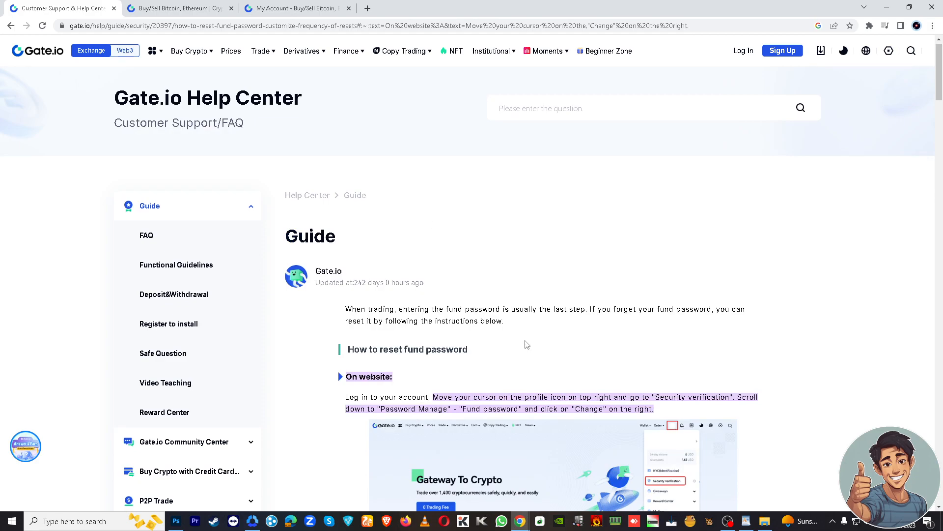
pyautogui.scroll(-3)
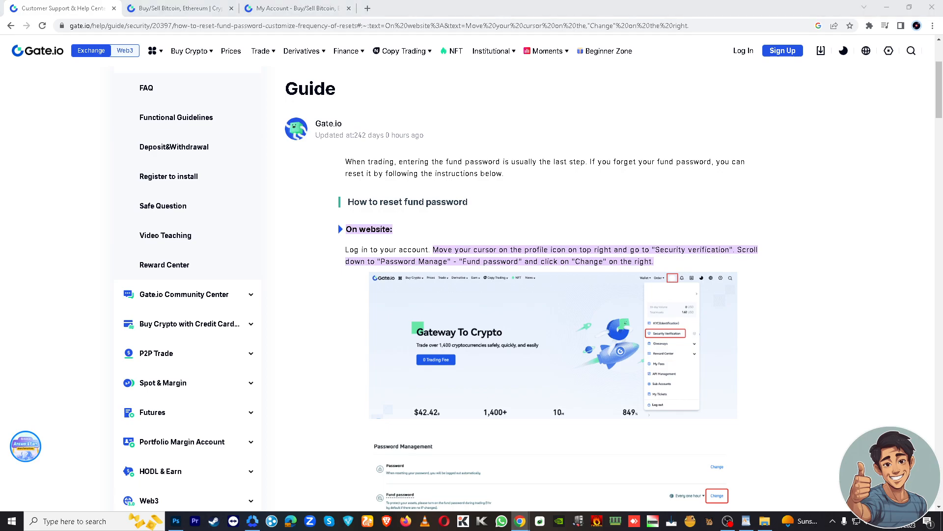
pyautogui.moveTo(821, 325)
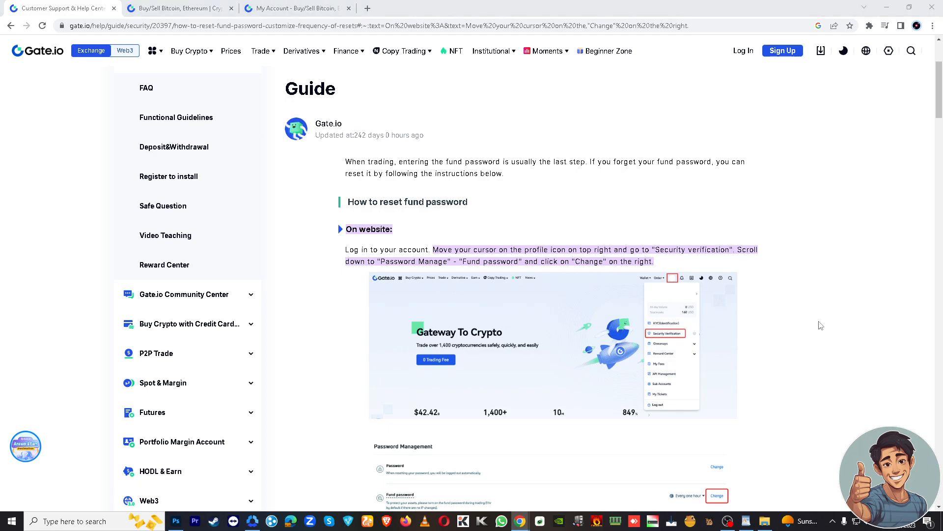
pyautogui.moveTo(831, 304)
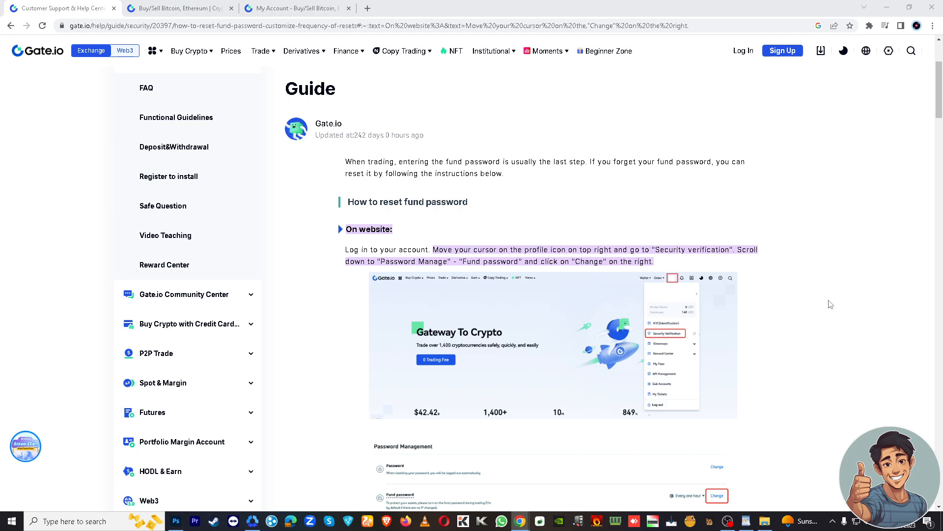
pyautogui.moveTo(833, 318)
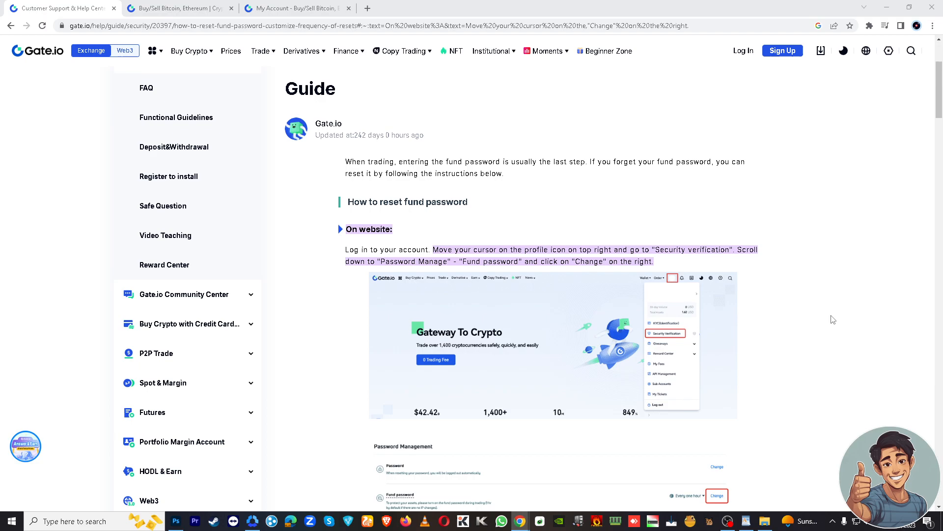
pyautogui.moveTo(841, 321)
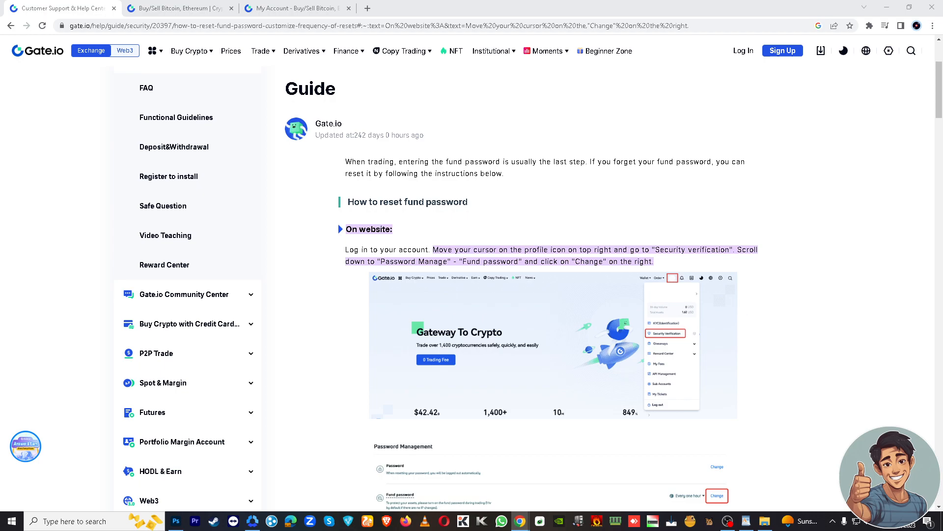
pyautogui.moveTo(319, 318)
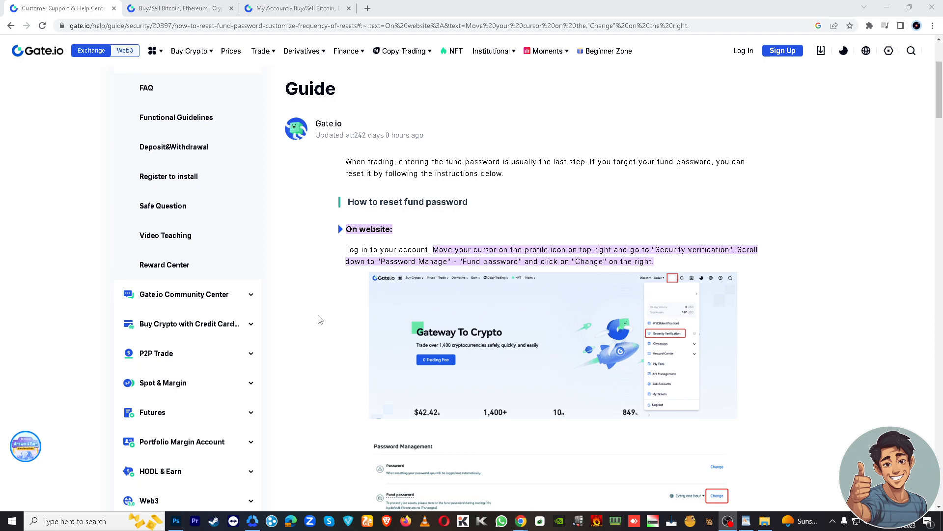
# Scroll to the Reset Fund Password Request mail/phone options and 'On app' section
pyautogui.scroll(-3)
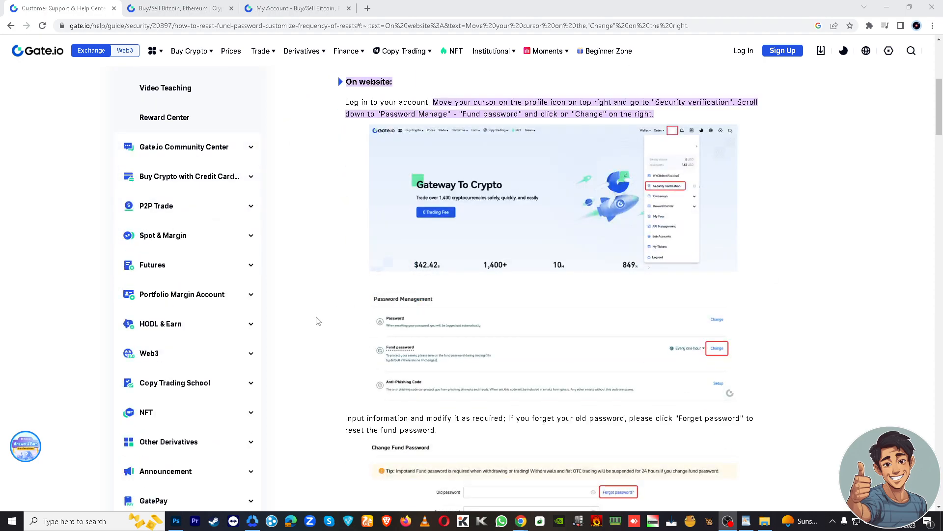
pyautogui.scroll(-3)
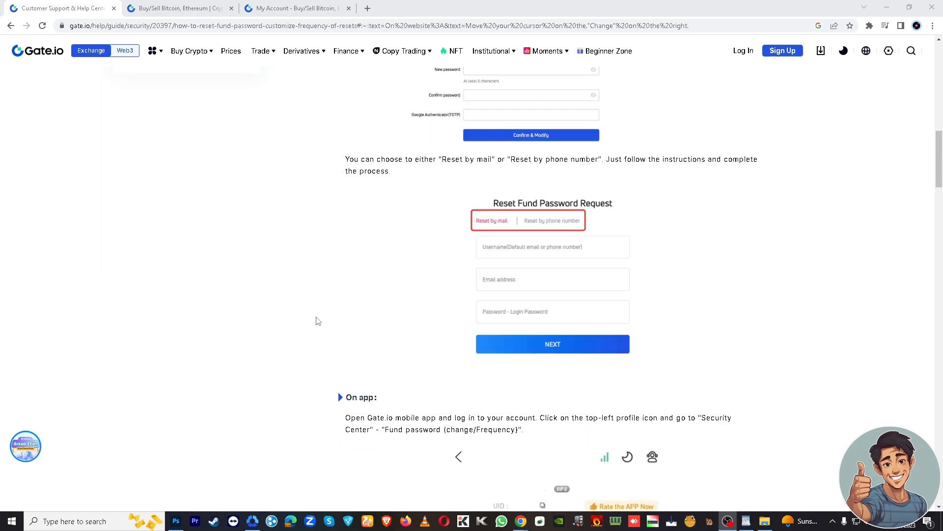
pyautogui.scroll(-3)
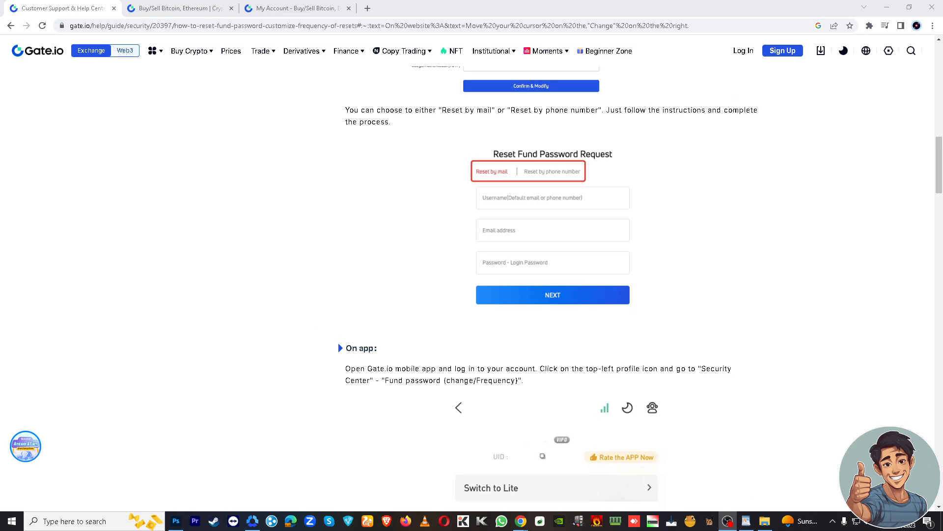
pyautogui.moveTo(829, 404)
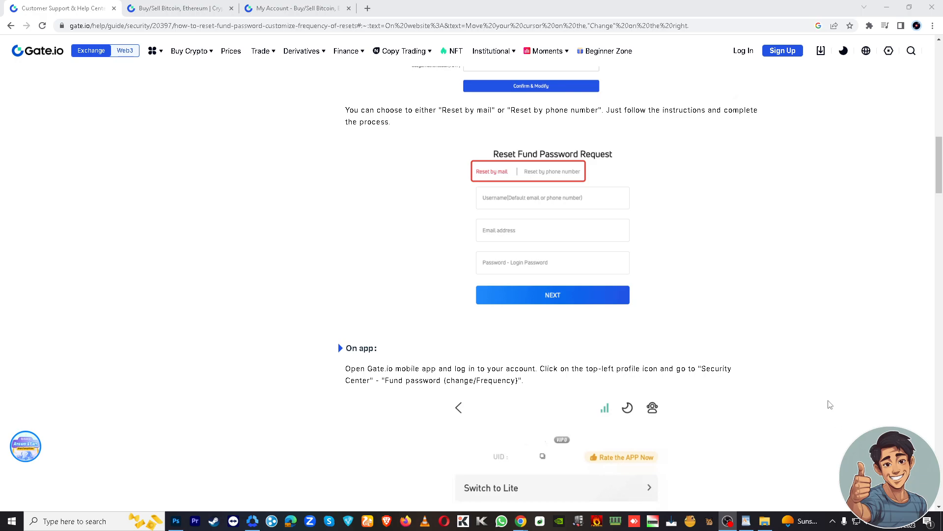